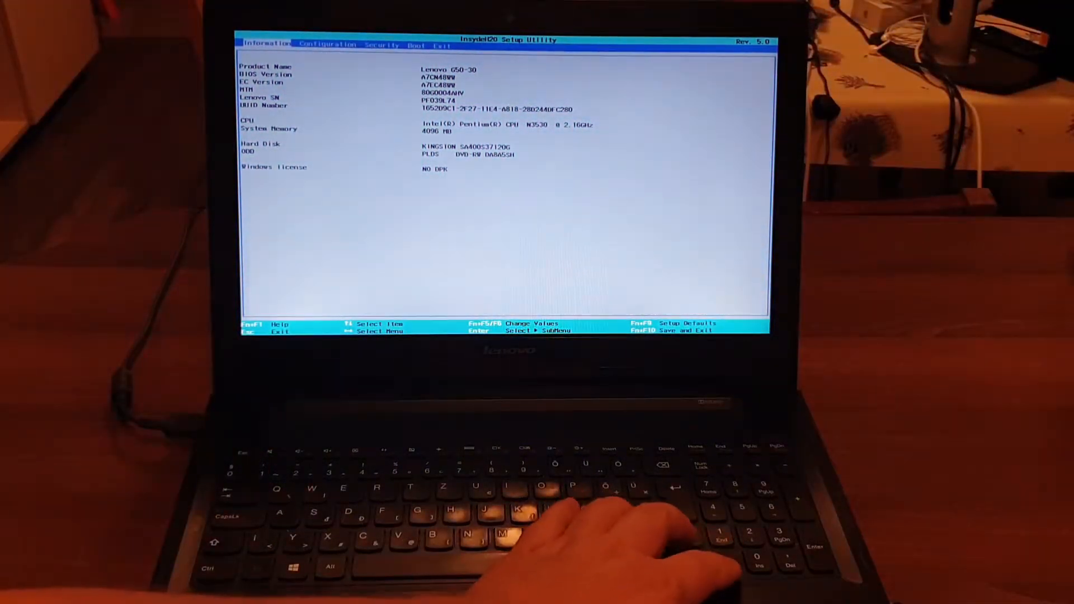
# - Move from the Information page through Boot to the Exit page
pyautogui.press('Right')
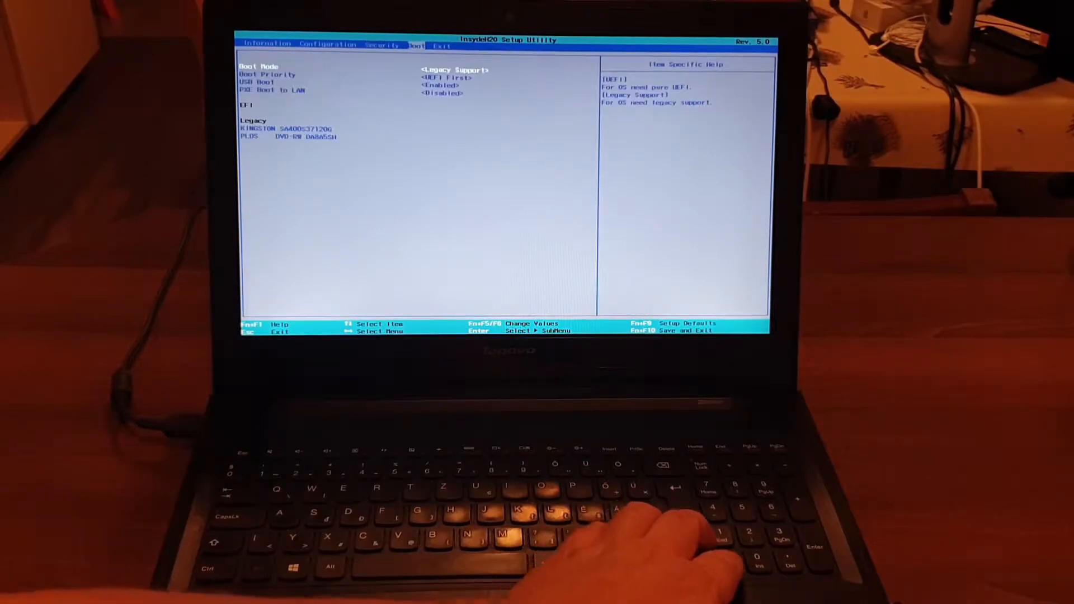
pyautogui.press('right')
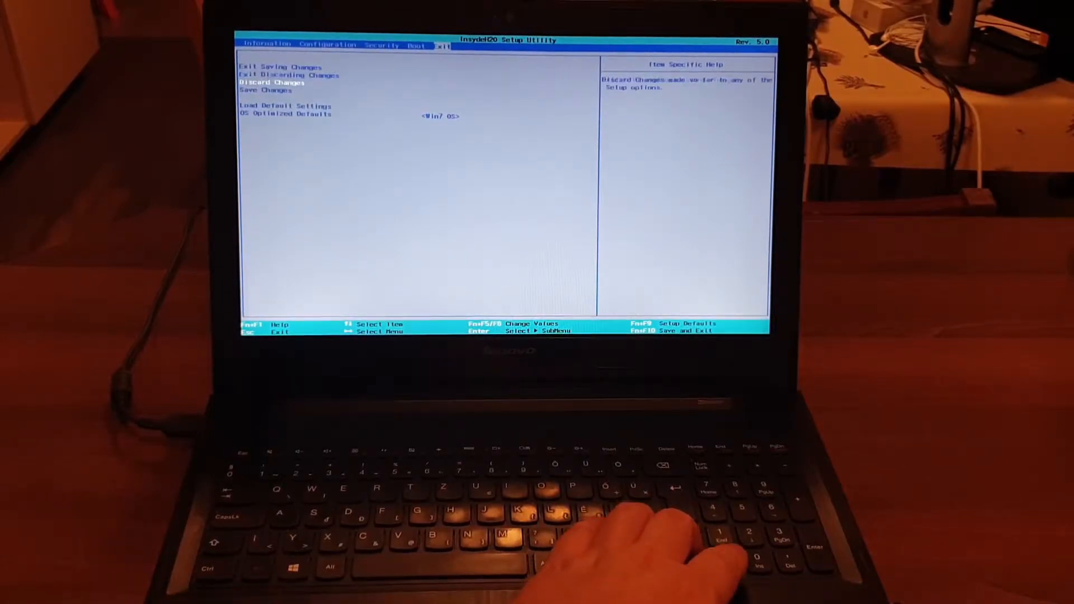
# - Confirm OS Optimized Defaults is Win7 OS and load the default settings
pyautogui.press('down')
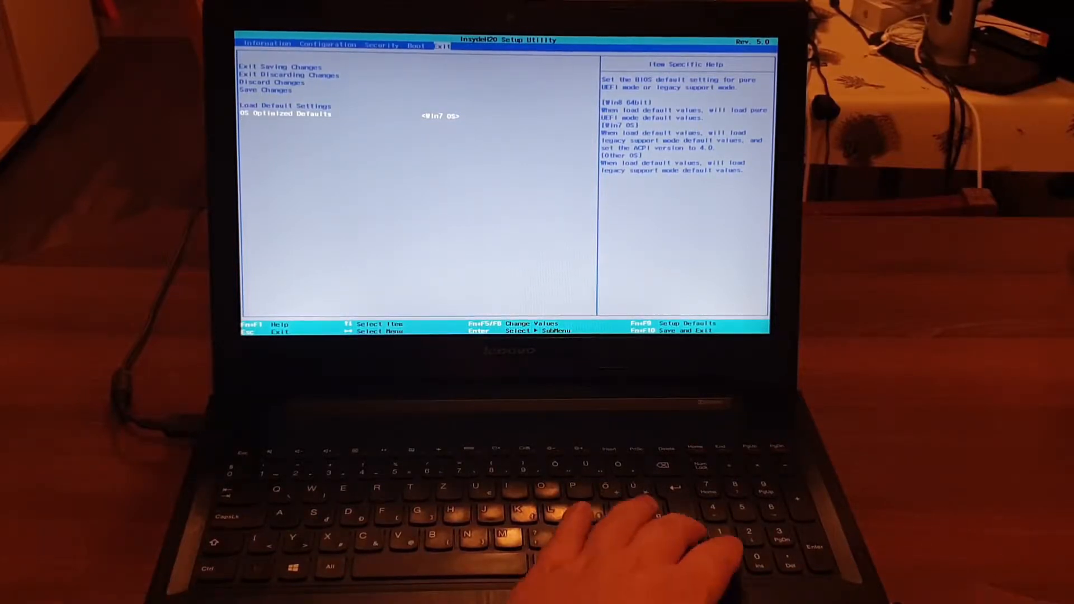
pyautogui.press('Up')
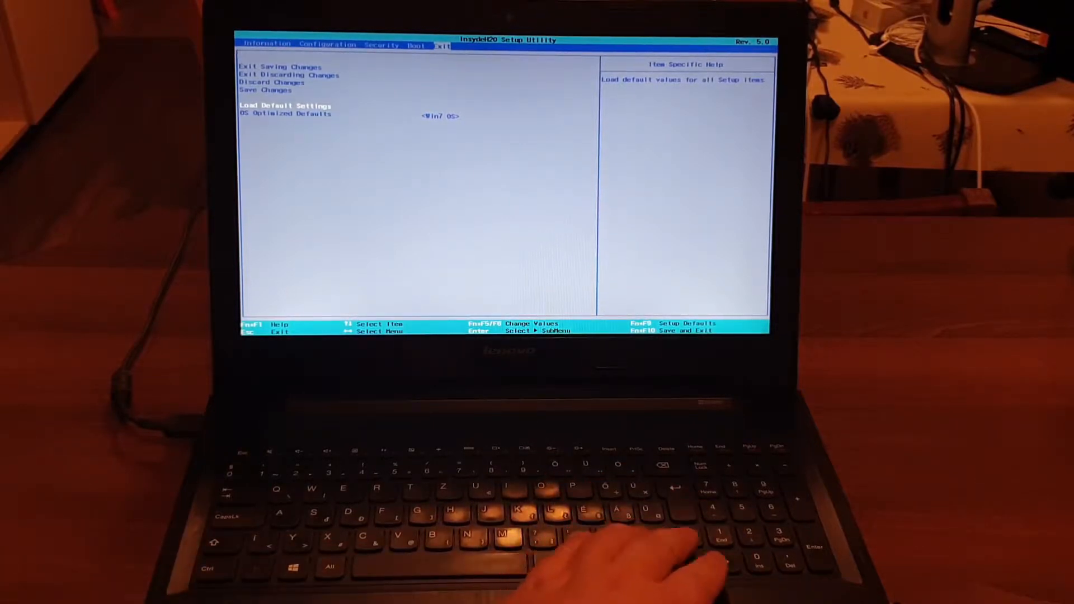
pyautogui.press('Left')
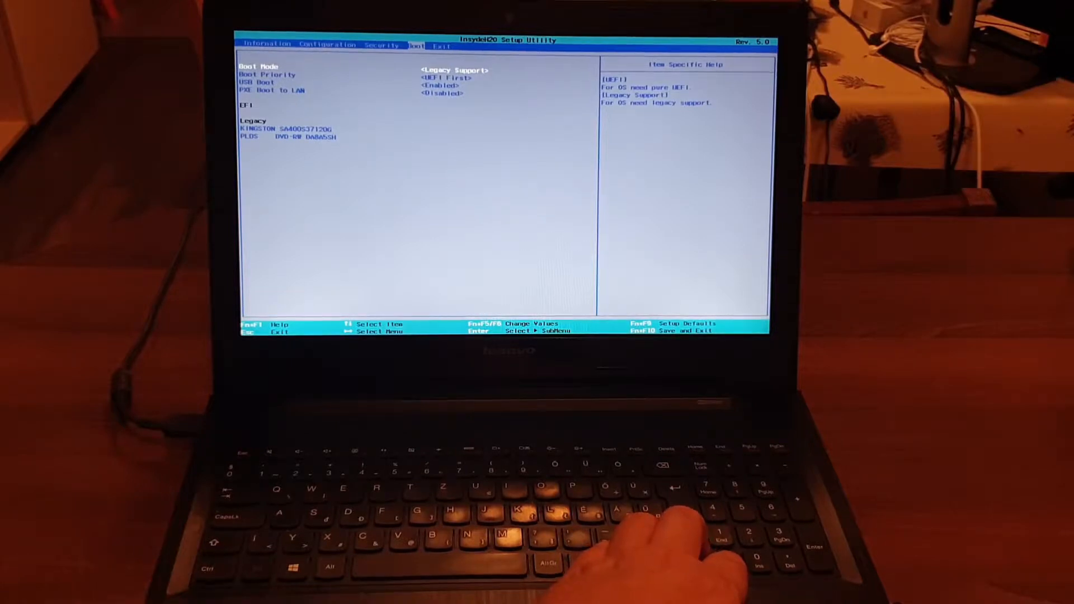
pyautogui.moveTo(657, 542)
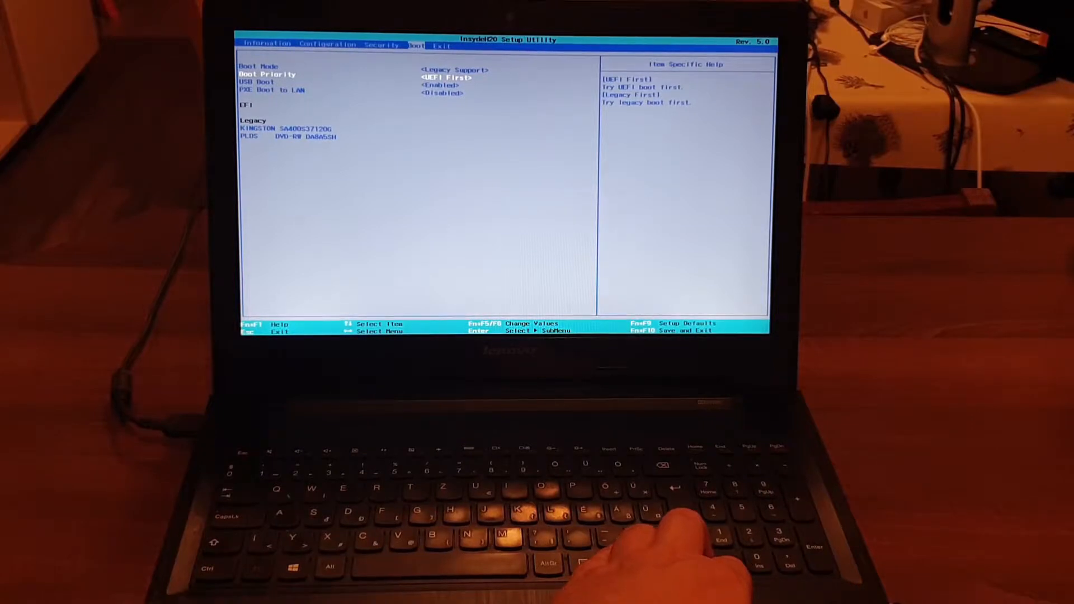
# - Verify Legacy Support boot with USB Boot enabled and LAN boot disabled, then reach Configuration
pyautogui.press('Down')
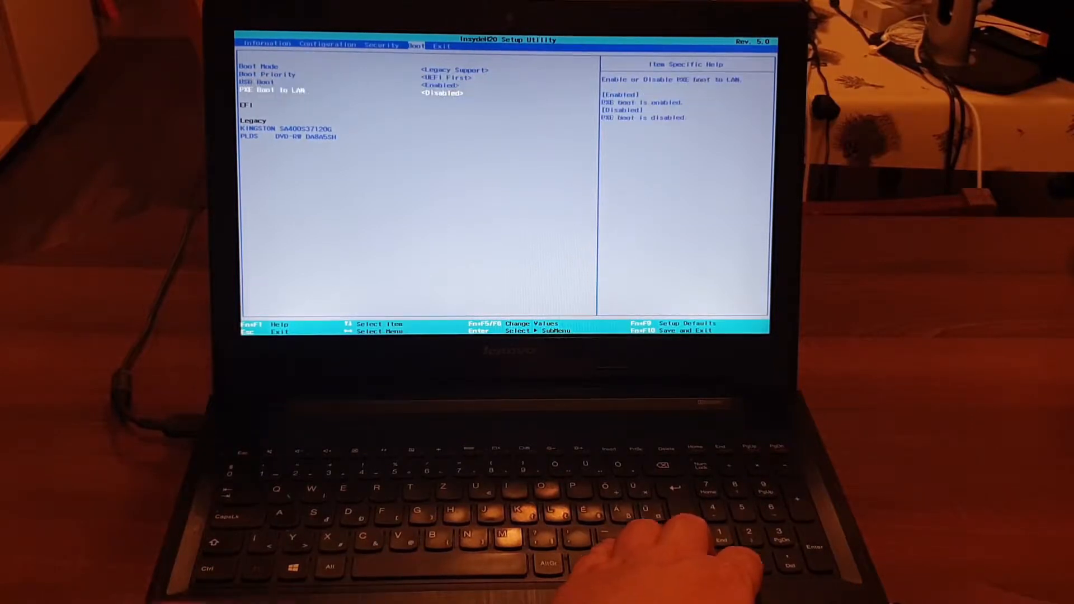
pyautogui.press('Up')
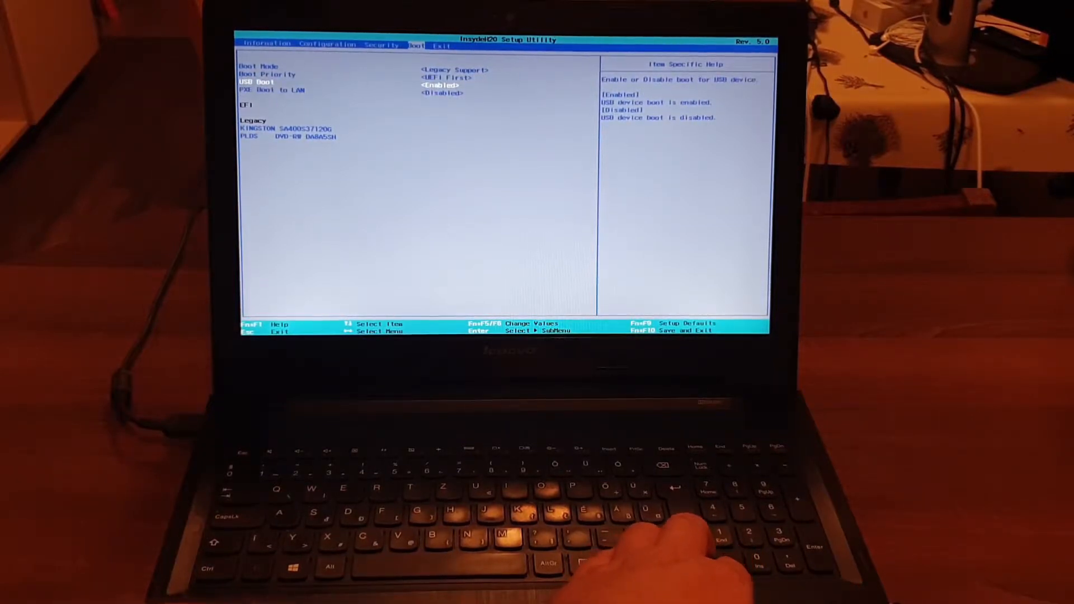
pyautogui.press('Down')
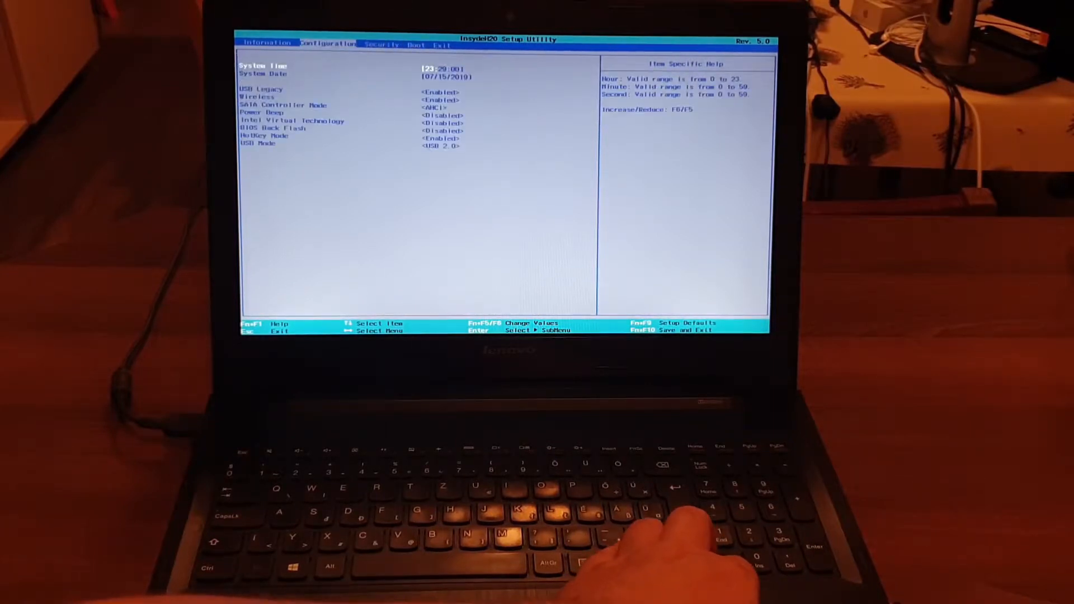
# - Confirm USB Mode is USB 2.0 and go to the Exit page for Exit Saving Changes
pyautogui.press('down')
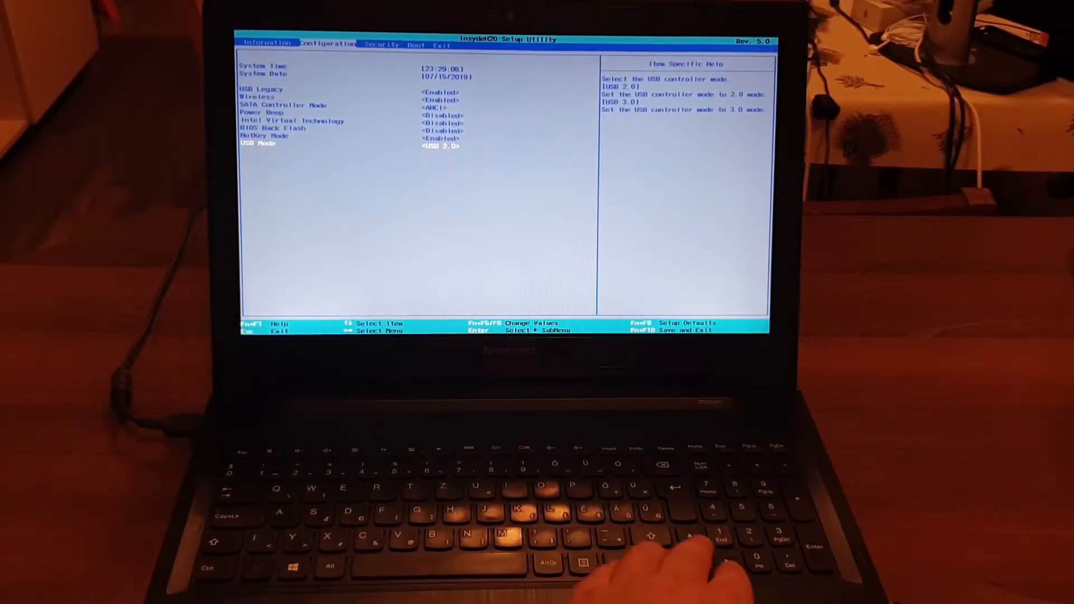
pyautogui.press('Right')
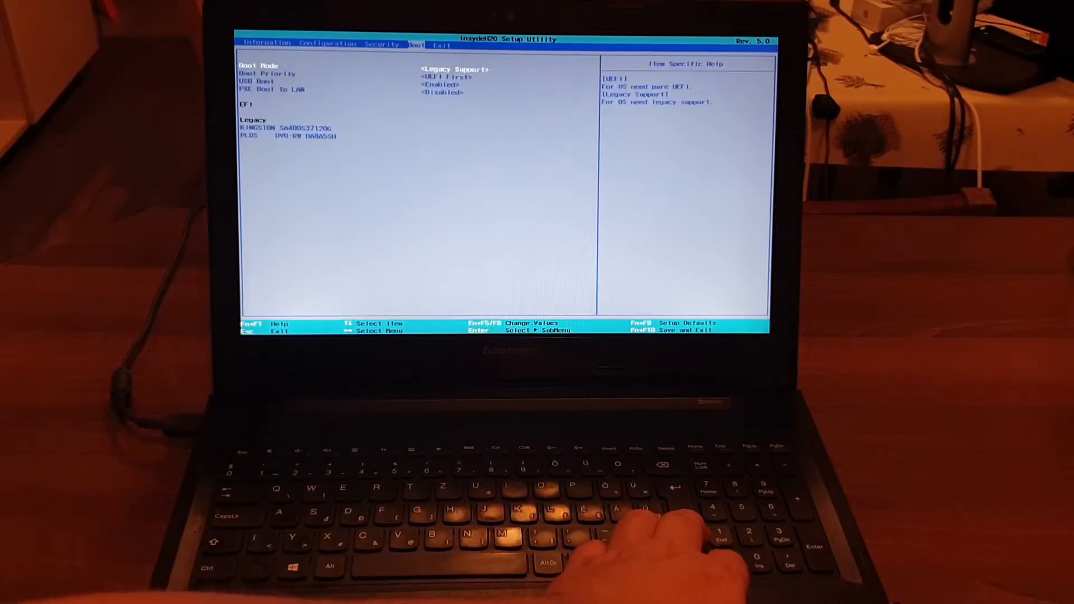
pyautogui.press('right')
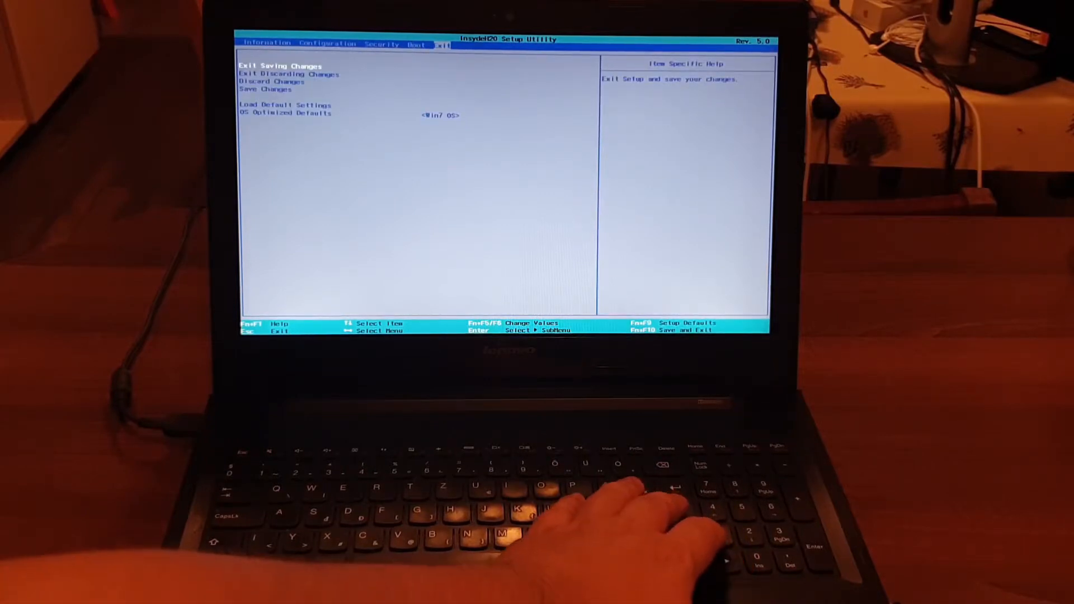